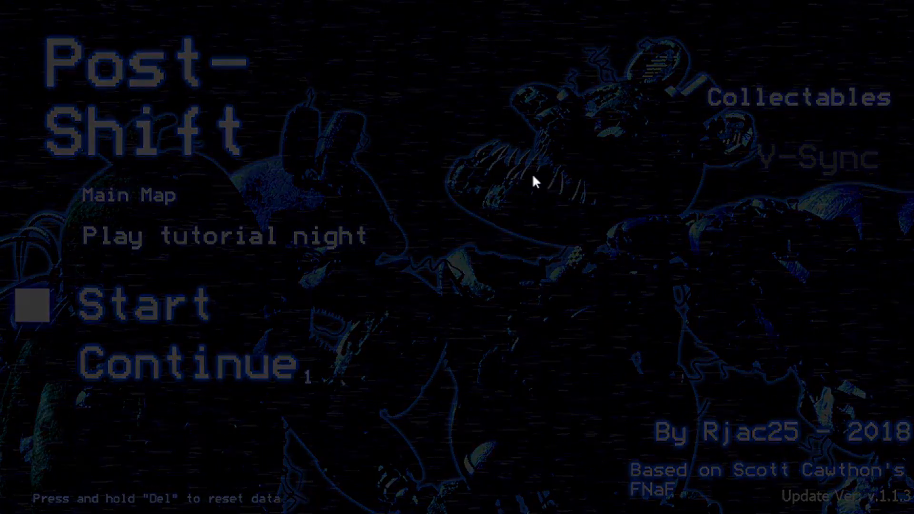
# Begin a new game from the main menu so Night 1 starts at 12AM
pyautogui.click(140, 303)
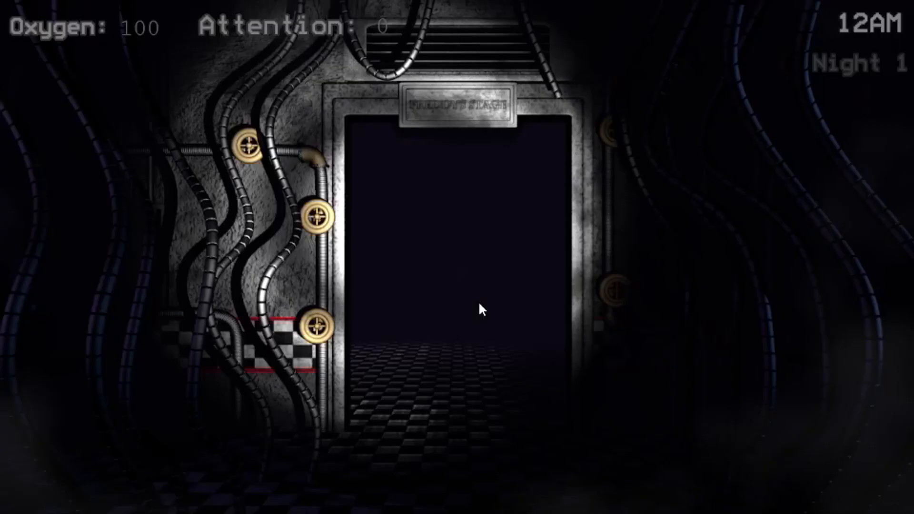
pyautogui.moveTo(376, 332)
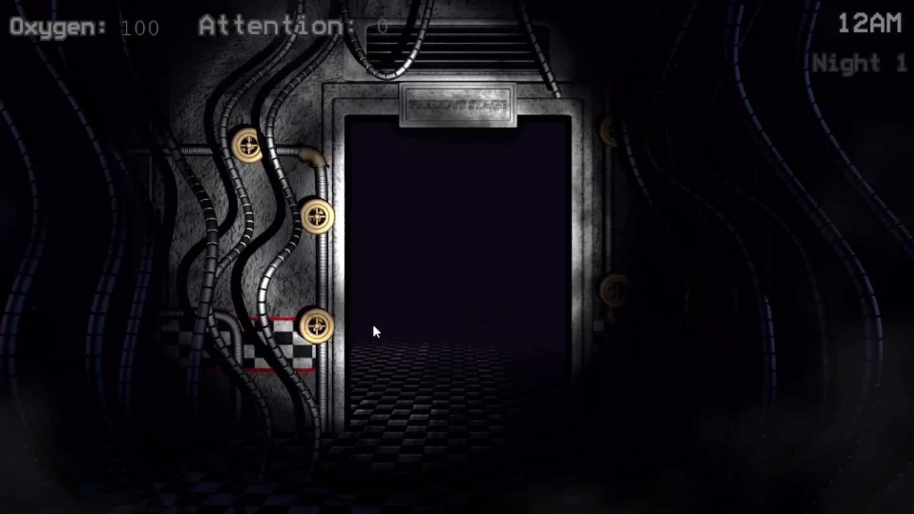
pyautogui.moveTo(506, 297)
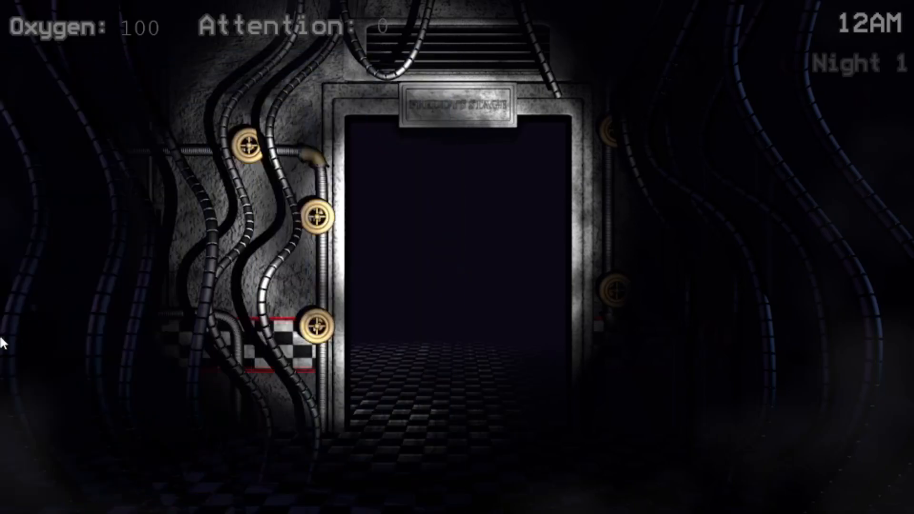
pyautogui.moveTo(144, 226)
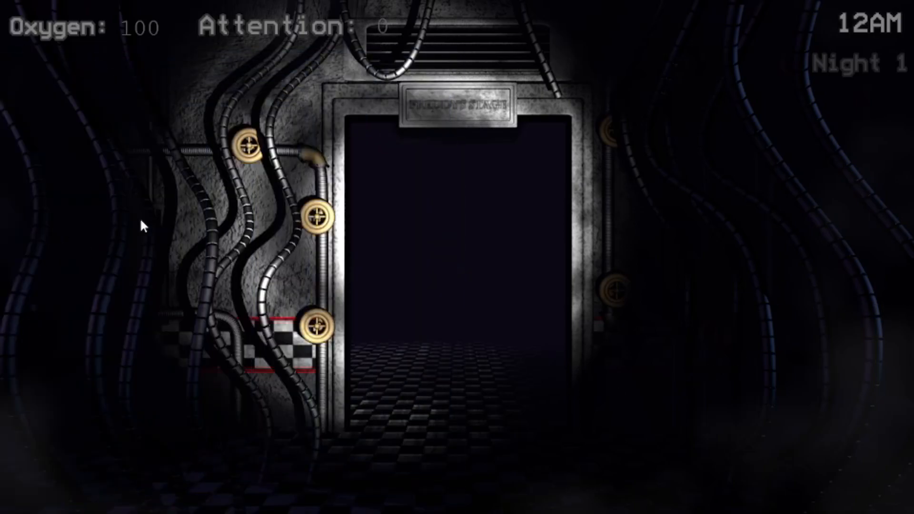
pyautogui.moveTo(476, 204)
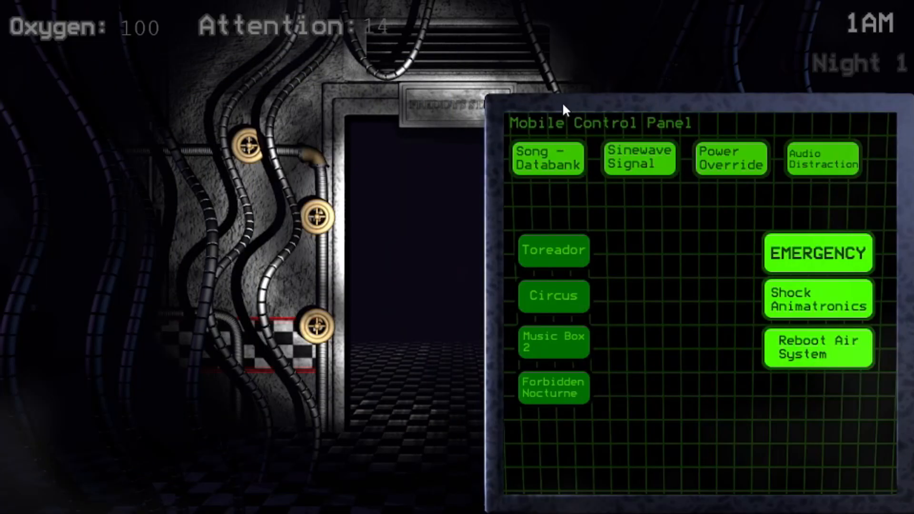
# Use Power Override and reboot the air system twice to restore oxygen by 3AM
pyautogui.click(547, 160)
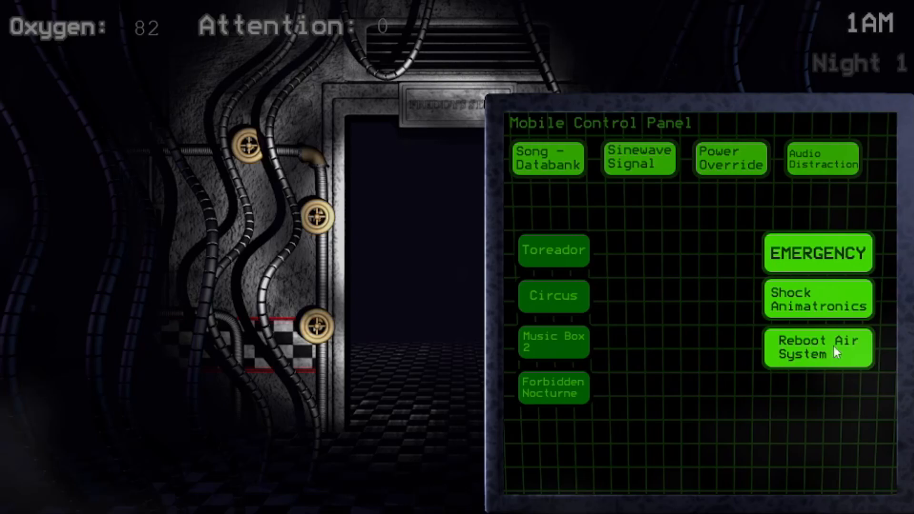
pyautogui.click(818, 349)
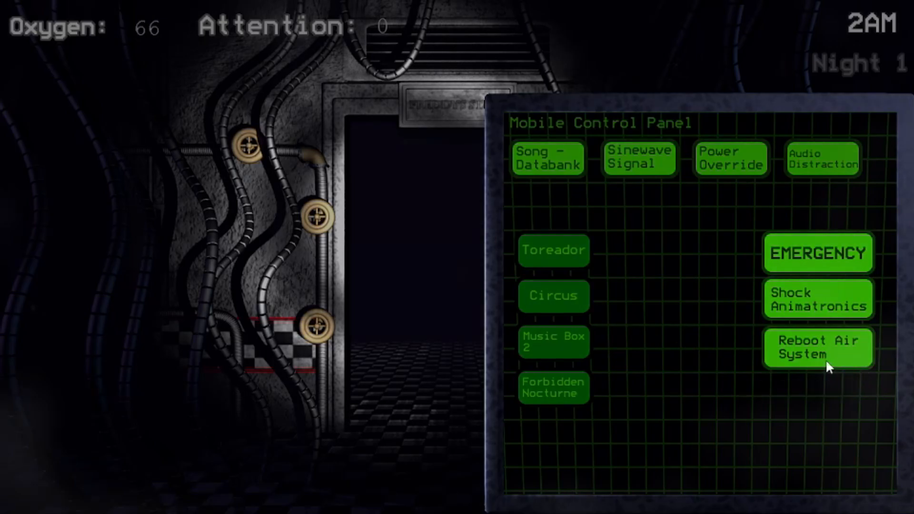
pyautogui.click(819, 349)
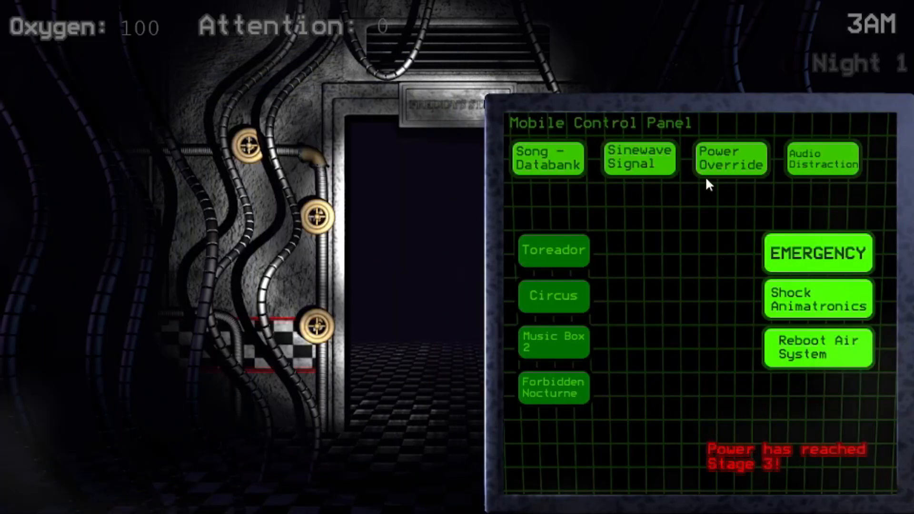
pyautogui.moveTo(761, 178)
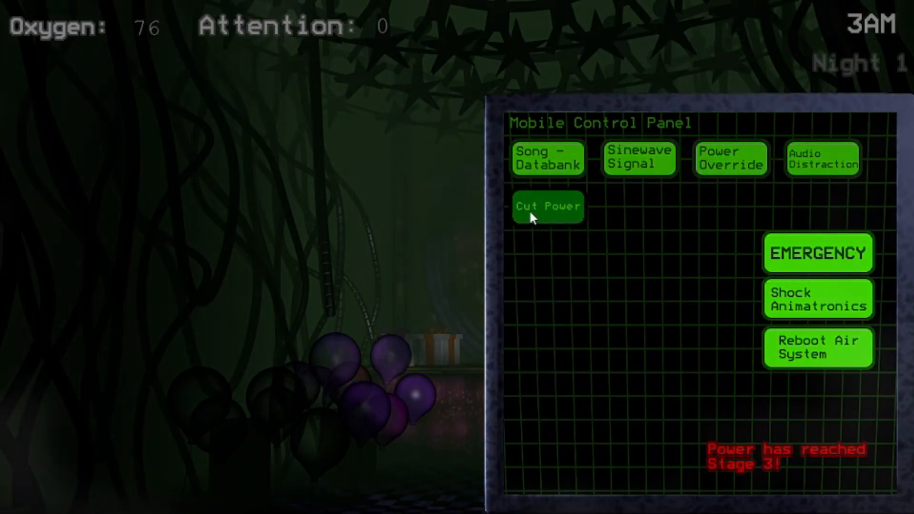
# Cut the power to the room once it reaches Stage 3
pyautogui.click(547, 208)
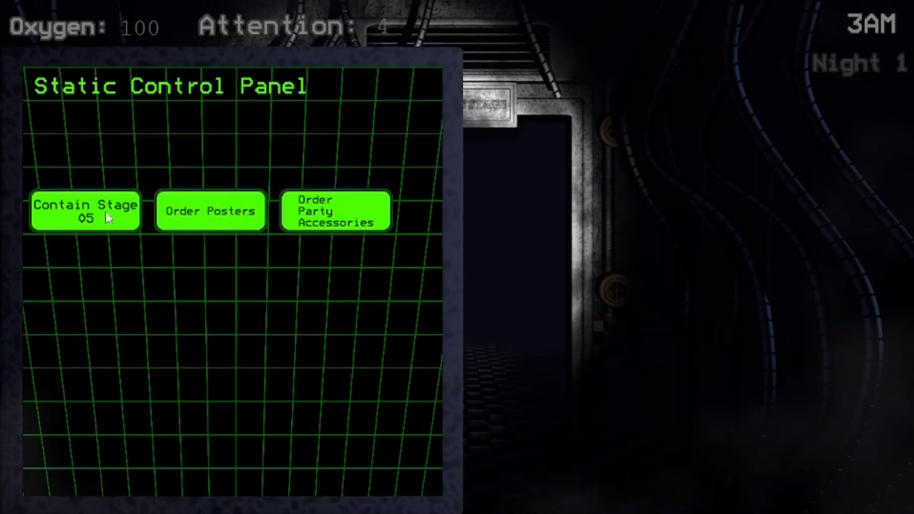
# Contain Stage 05 and reboot the air system to refill oxygen through 5AM
pyautogui.click(86, 211)
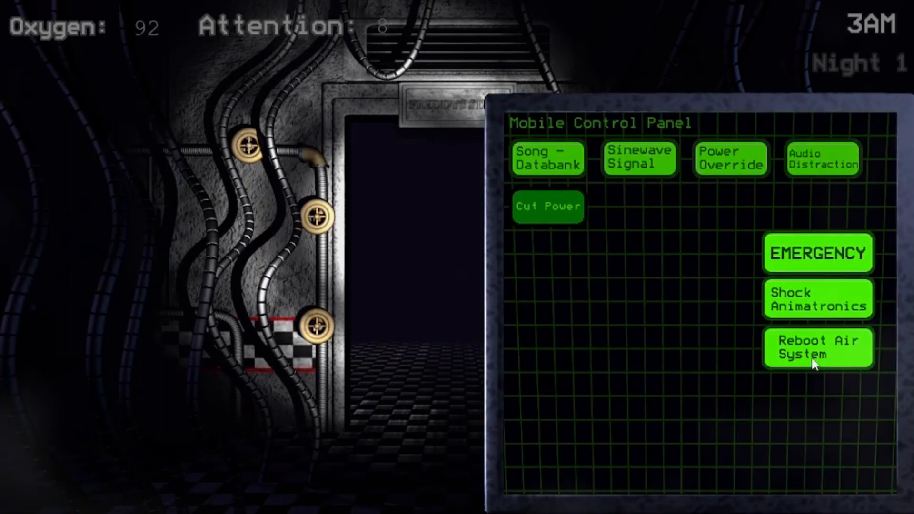
pyautogui.click(818, 348)
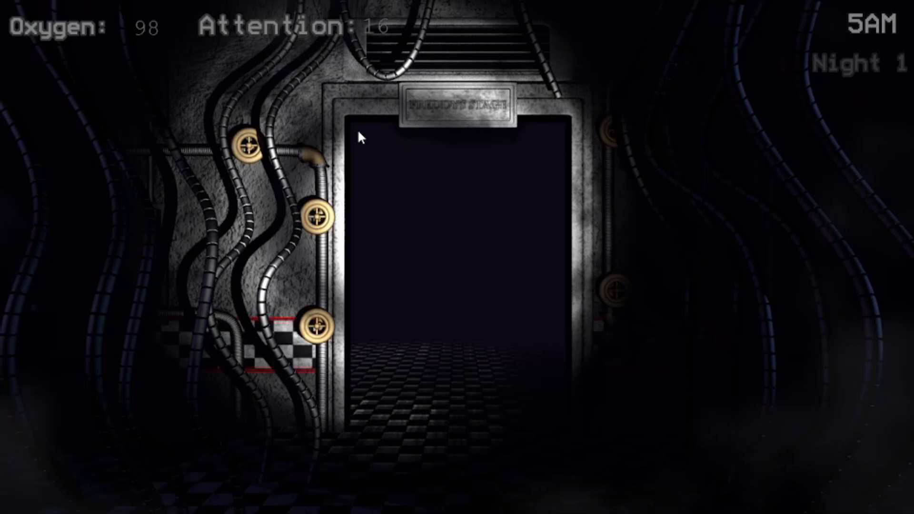
pyautogui.click(808, 379)
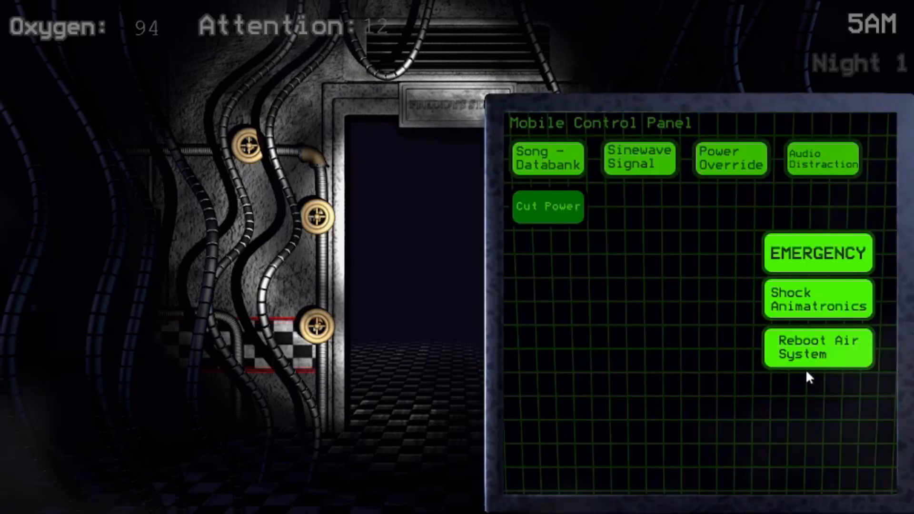
pyautogui.click(818, 348)
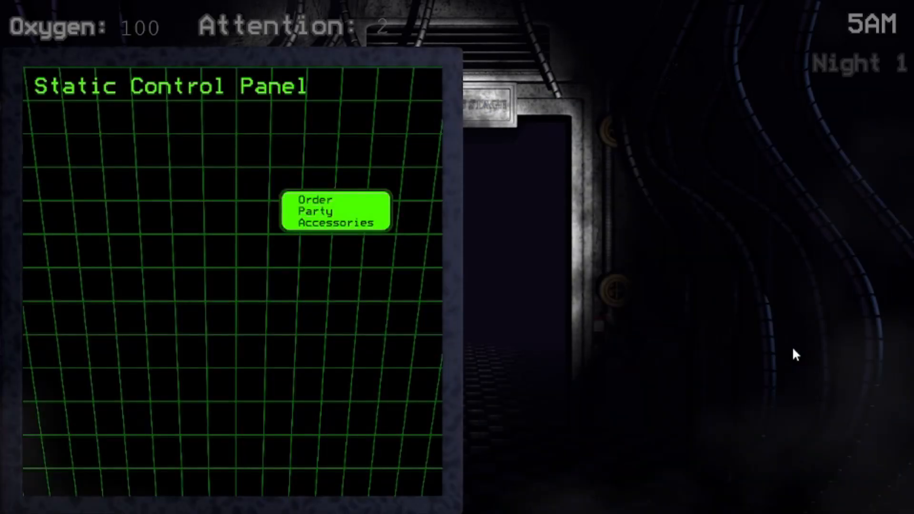
# Close the static control panel and return to the office view
pyautogui.click(336, 211)
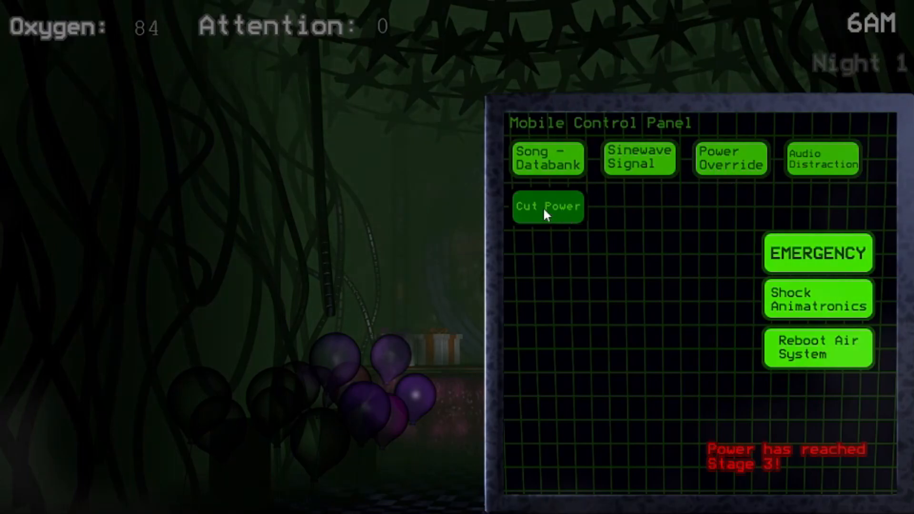
# Cut the power once more at 6AM, ending Night 1
pyautogui.click(547, 207)
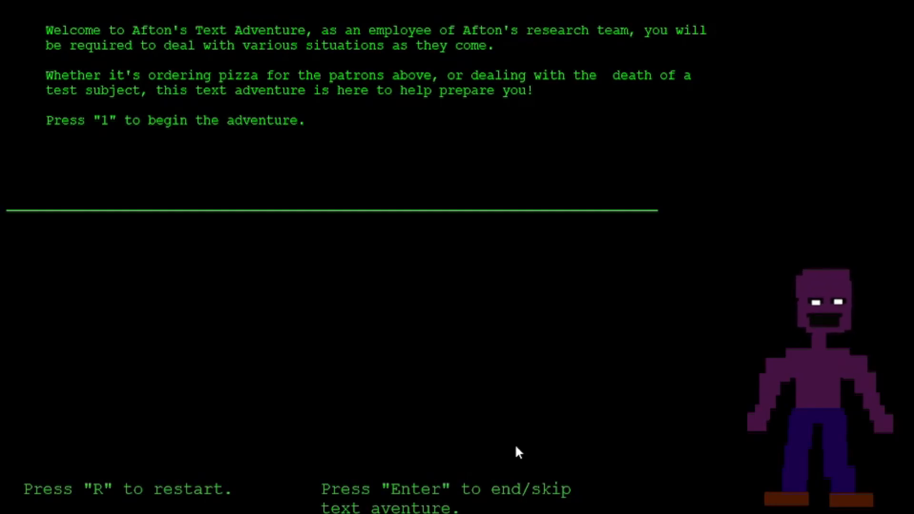
pyautogui.moveTo(282, 113)
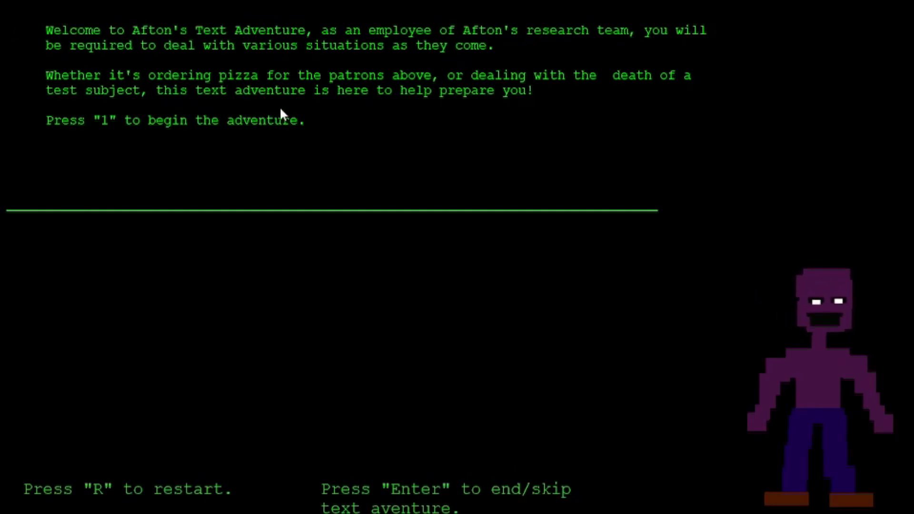
pyautogui.moveTo(723, 213)
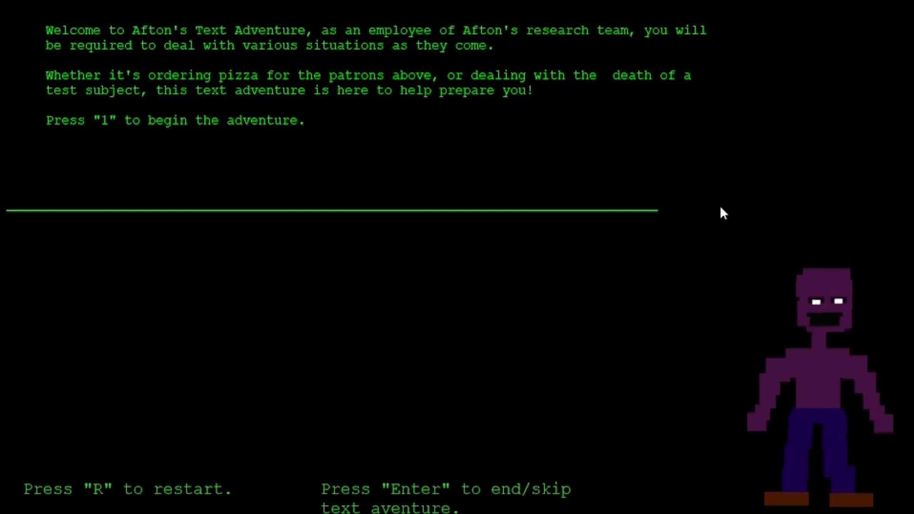
# Skip the rest of Afton's Text Adventure and return to the main menu
pyautogui.press('Enter')
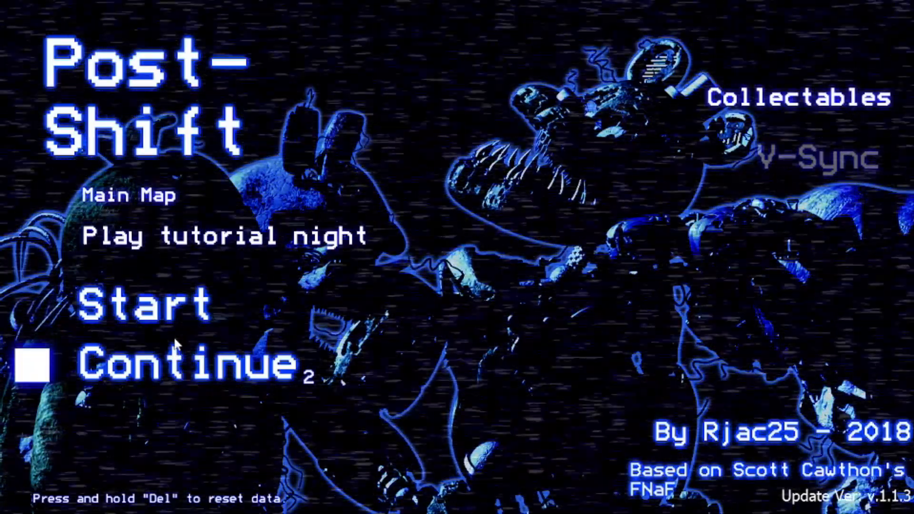
pyautogui.moveTo(244, 377)
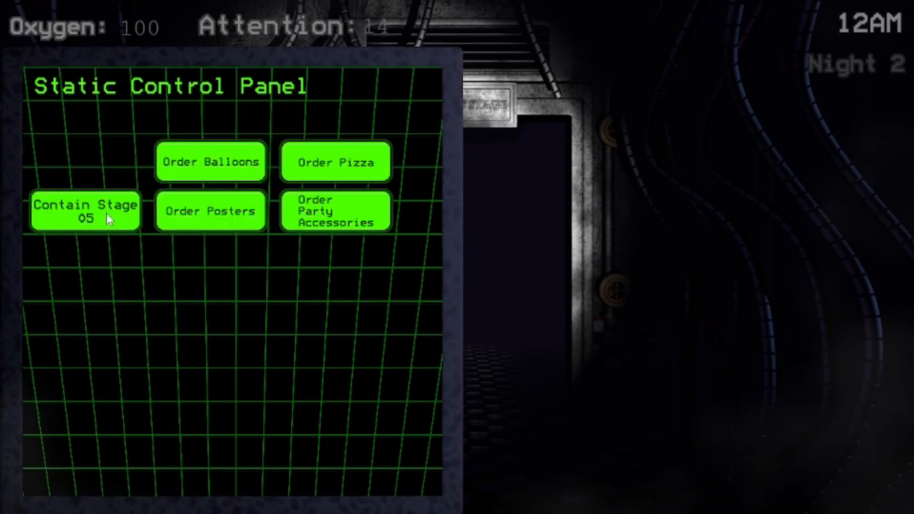
# Contain the threat at Stage 05 to bring attention down on Night 2
pyautogui.click(85, 212)
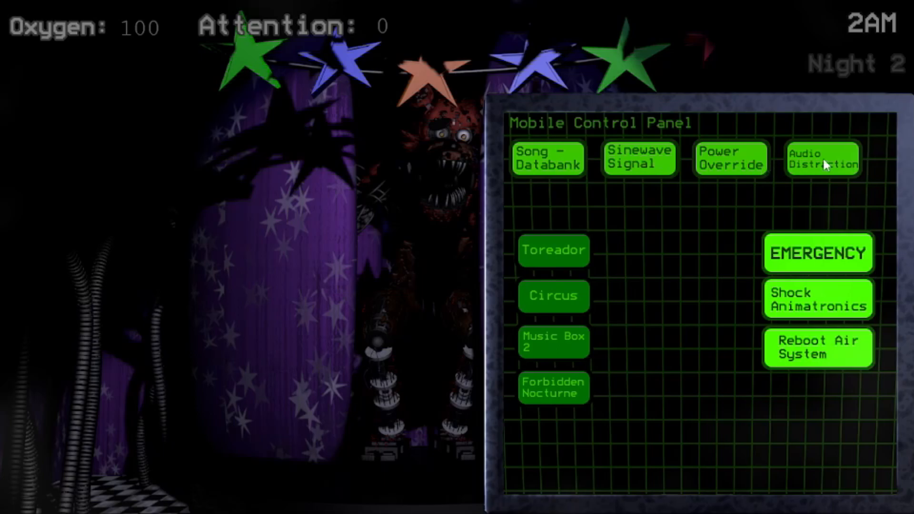
# Show the four Play Alarm options under Audio Distraction
pyautogui.click(638, 157)
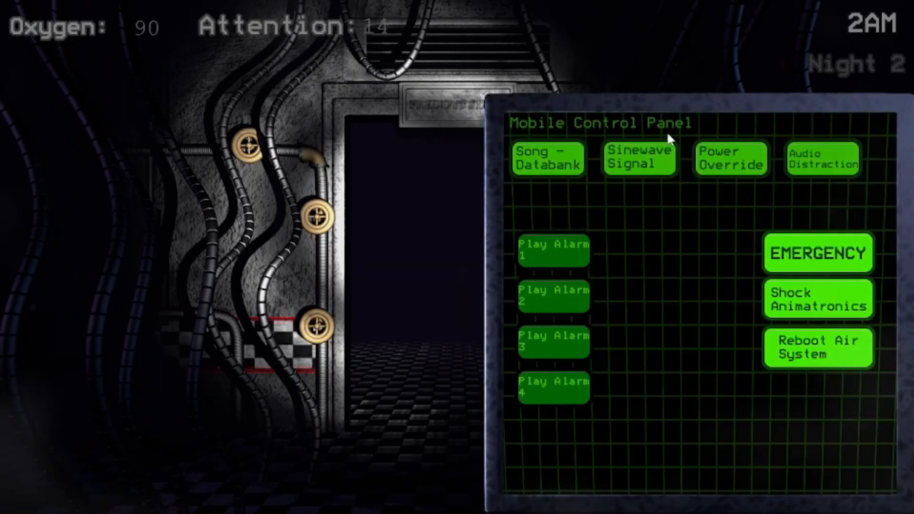
# Reboot the air system to hold out on Night 2 until 4AM
pyautogui.click(818, 348)
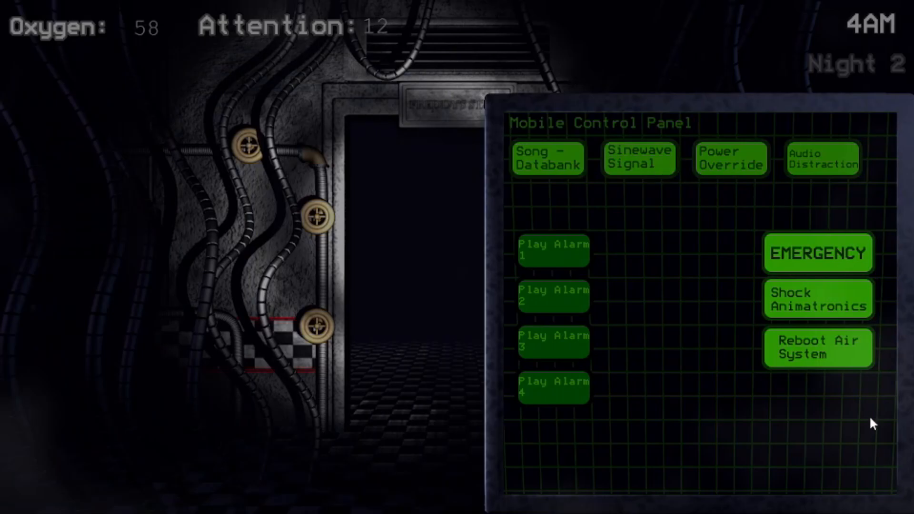
# Reboot the air system to refill oxygen to 100 and reach 6AM on Night 2
pyautogui.click(819, 348)
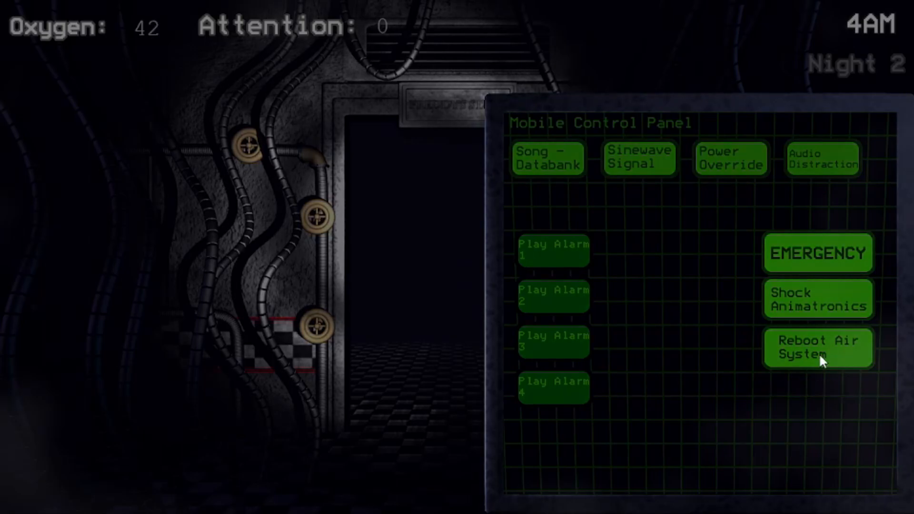
pyautogui.click(818, 347)
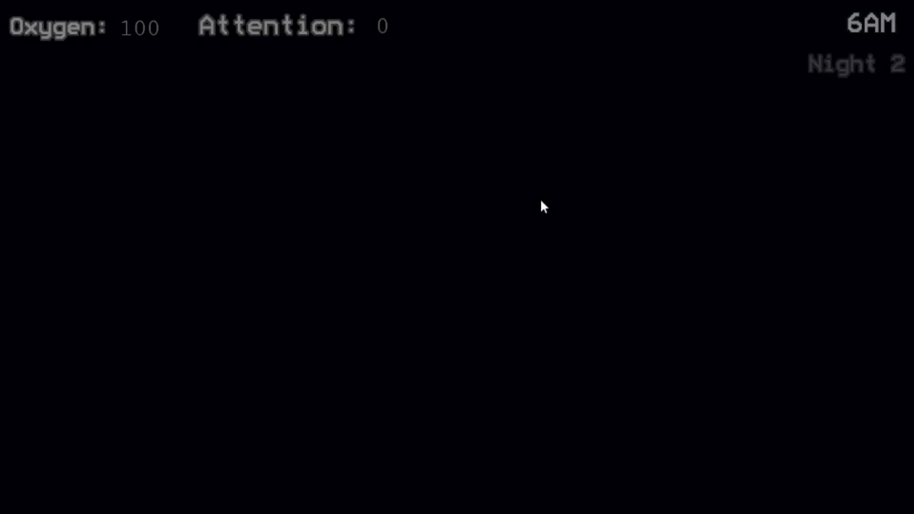
pyautogui.moveTo(558, 253)
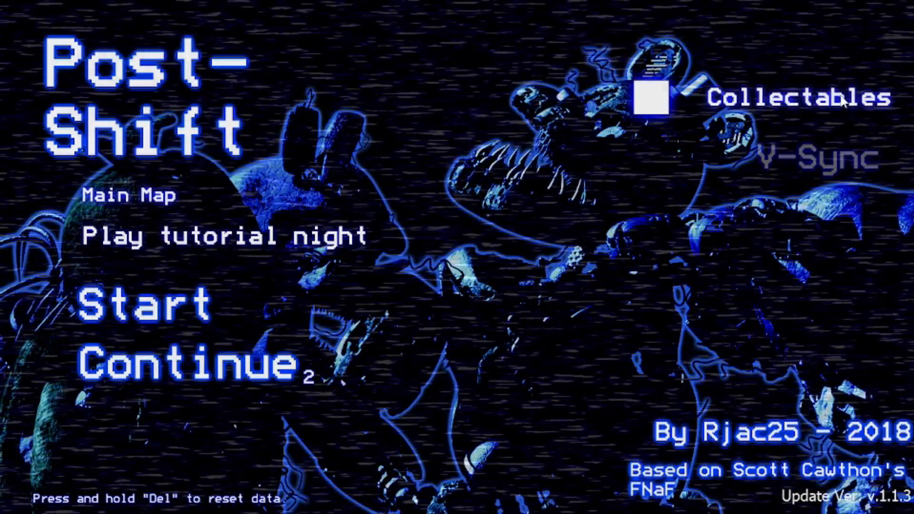
pyautogui.click(793, 97)
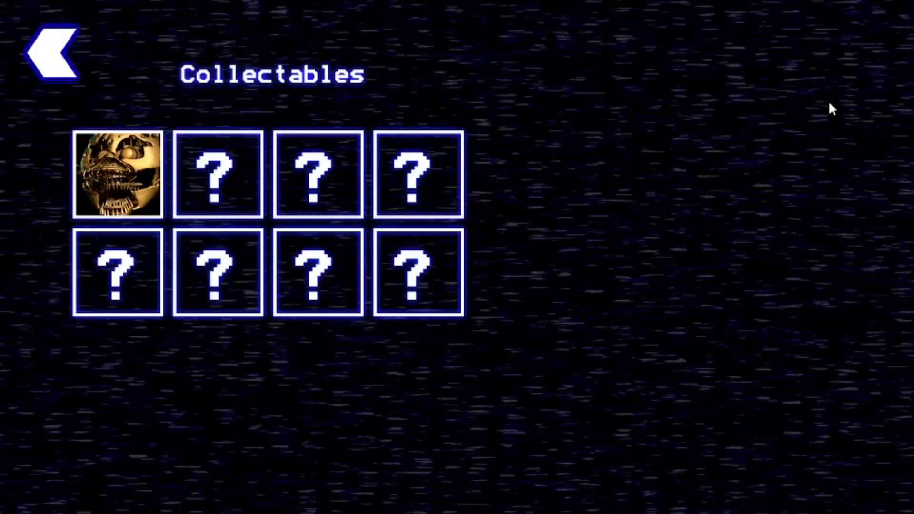
pyautogui.click(117, 175)
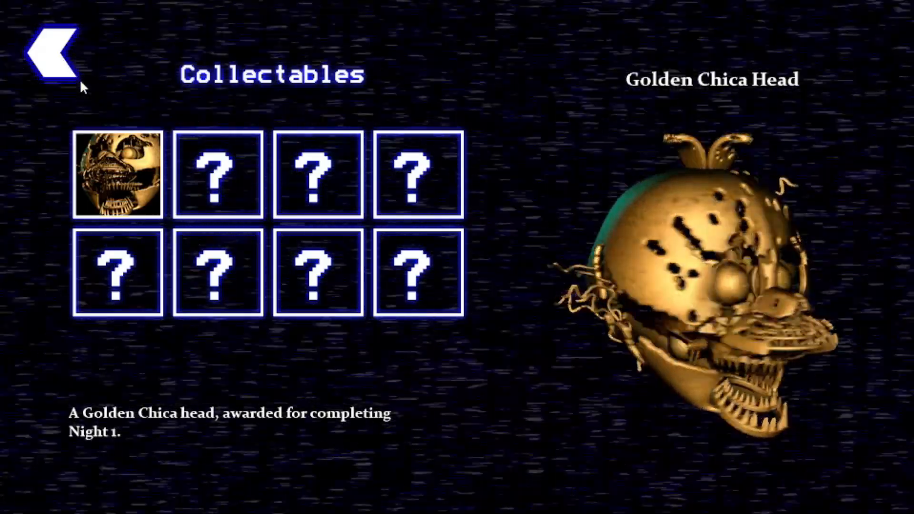
pyautogui.click(49, 52)
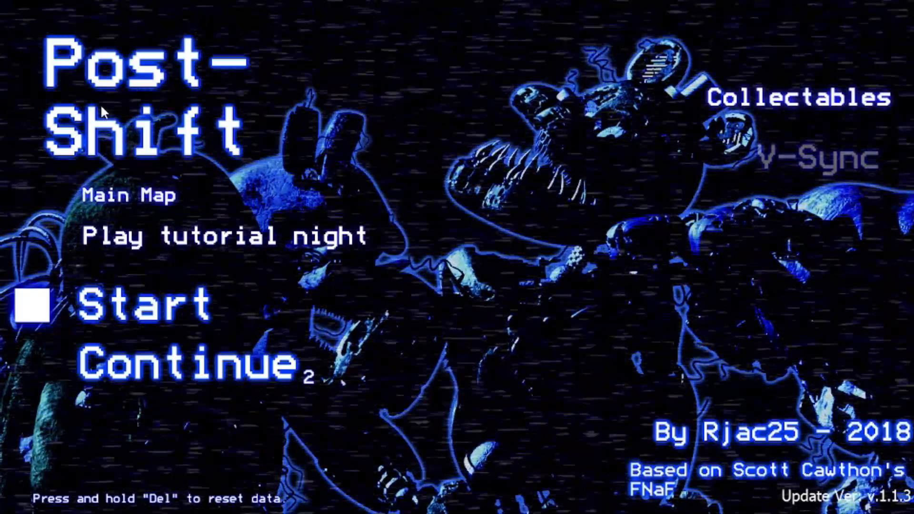
pyautogui.moveTo(409, 147)
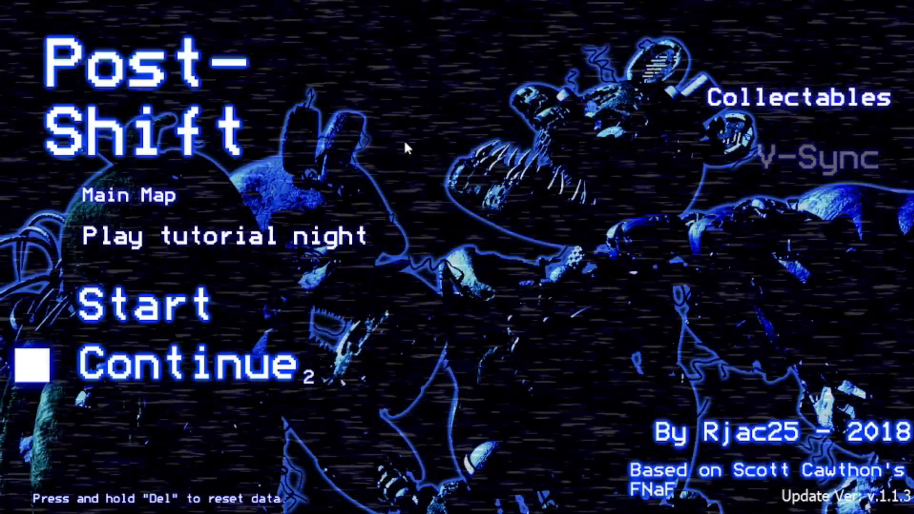
pyautogui.moveTo(575, 226)
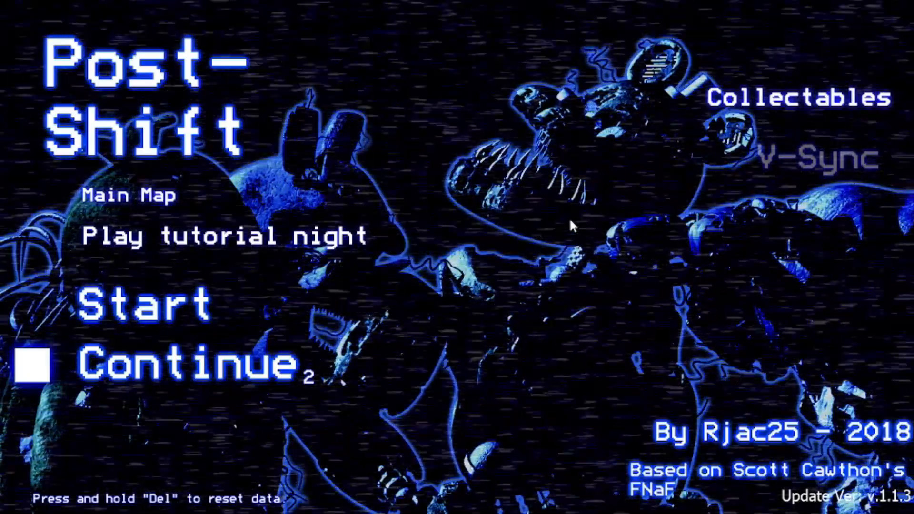